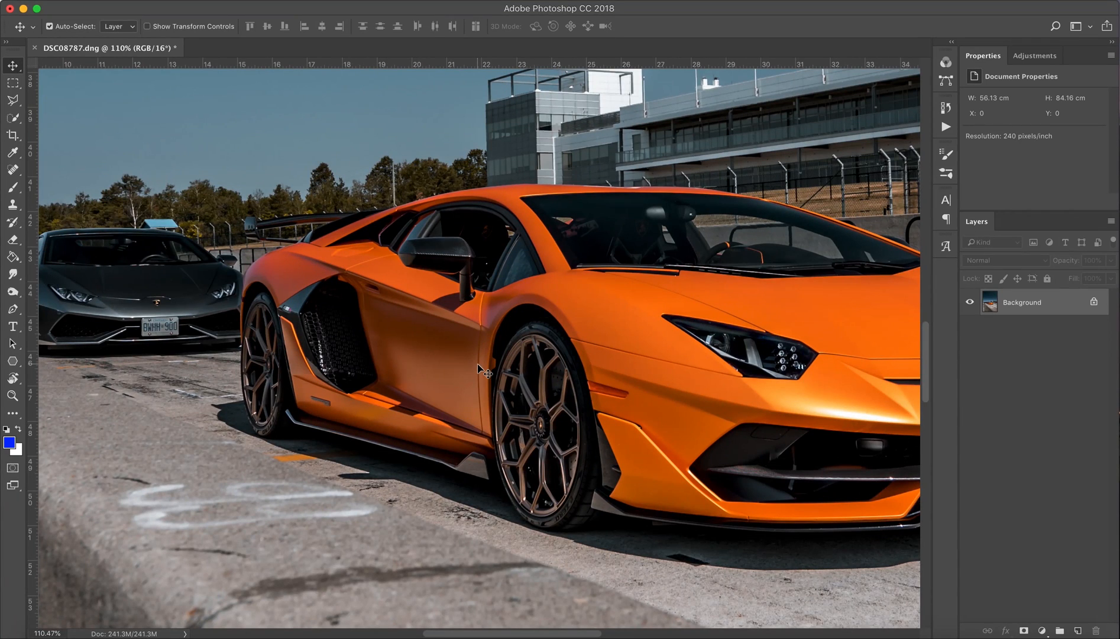
Step: With the Pen Tool in Path mode, place anchor points along the lower body edge, wheel arch and side vent outline
left_click(12, 309)
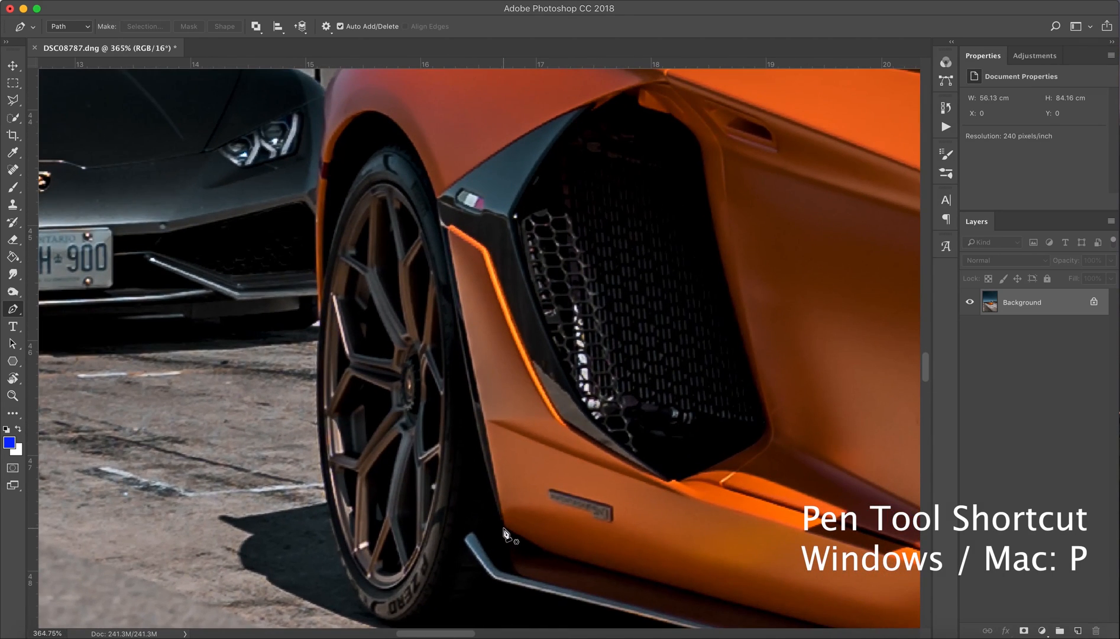
left_click(503, 528)
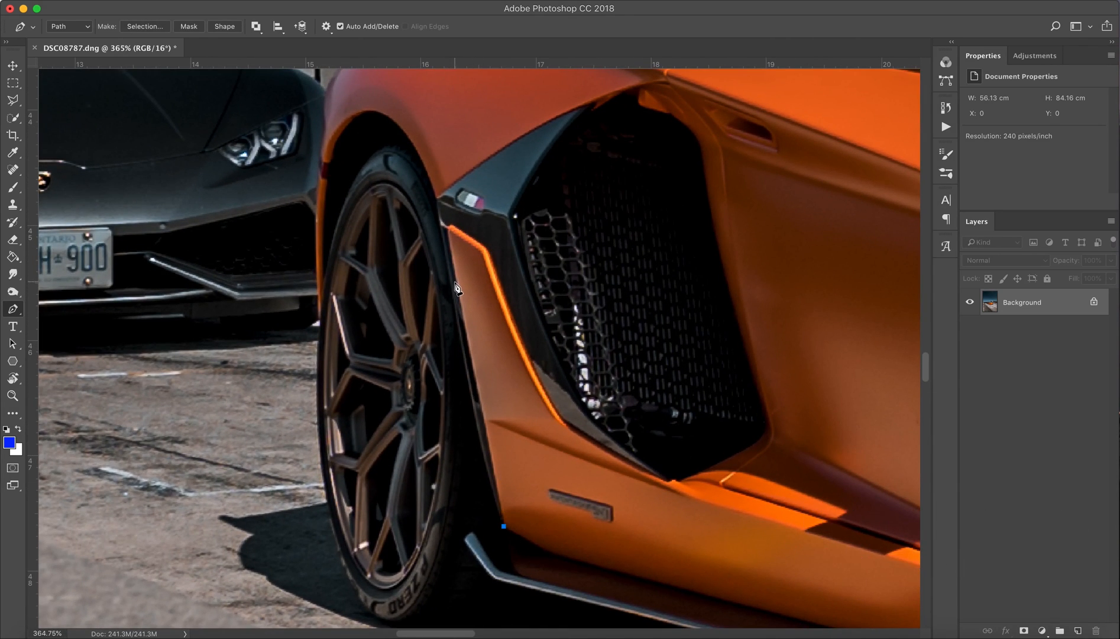
left_click(450, 234)
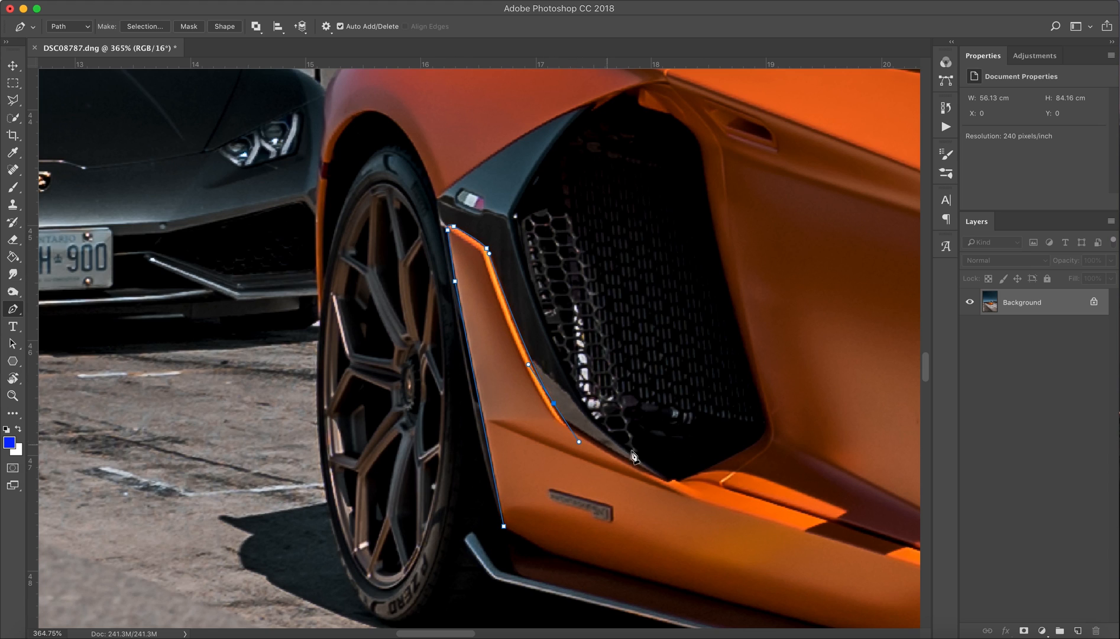
left_click(597, 107)
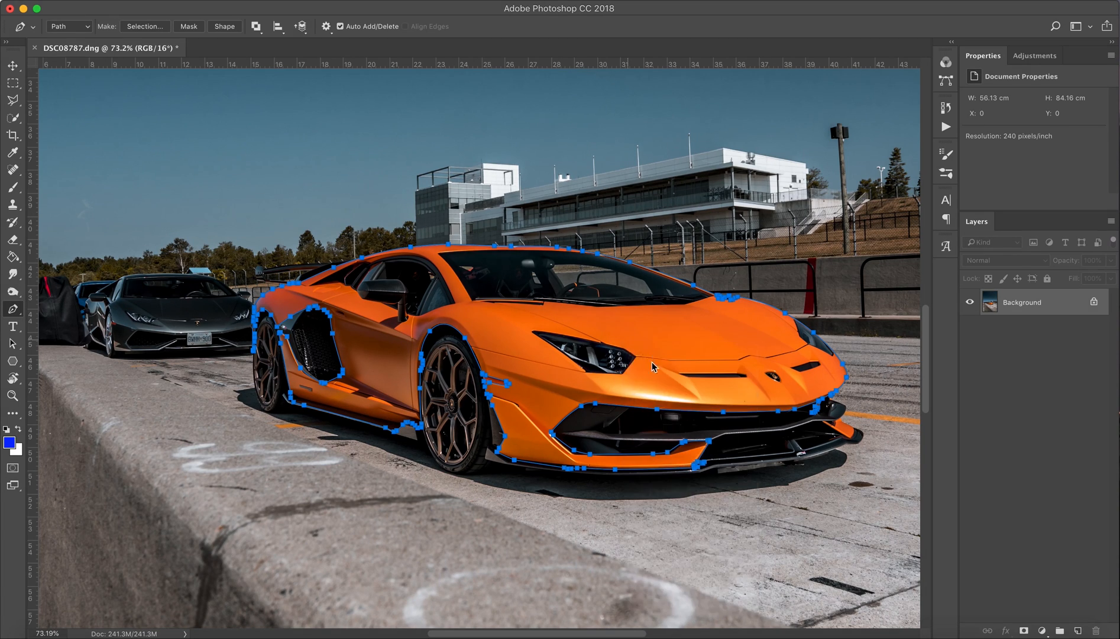
Step: Make a selection from the body path and copy it onto a new layer with Cmd+J
left_click(143, 26)
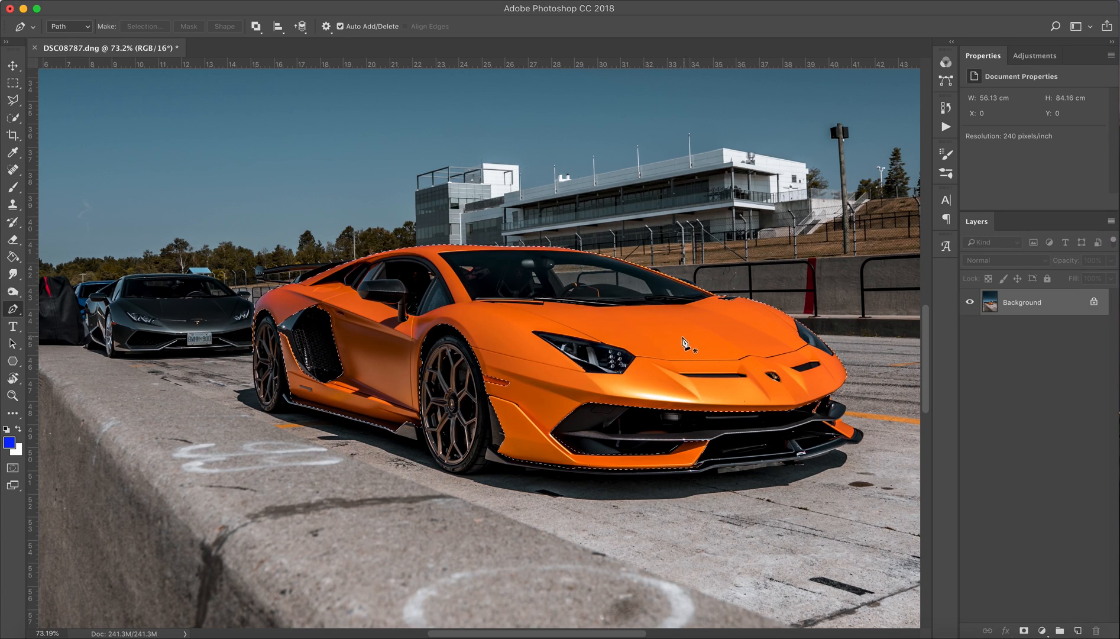
key("cmd+j")
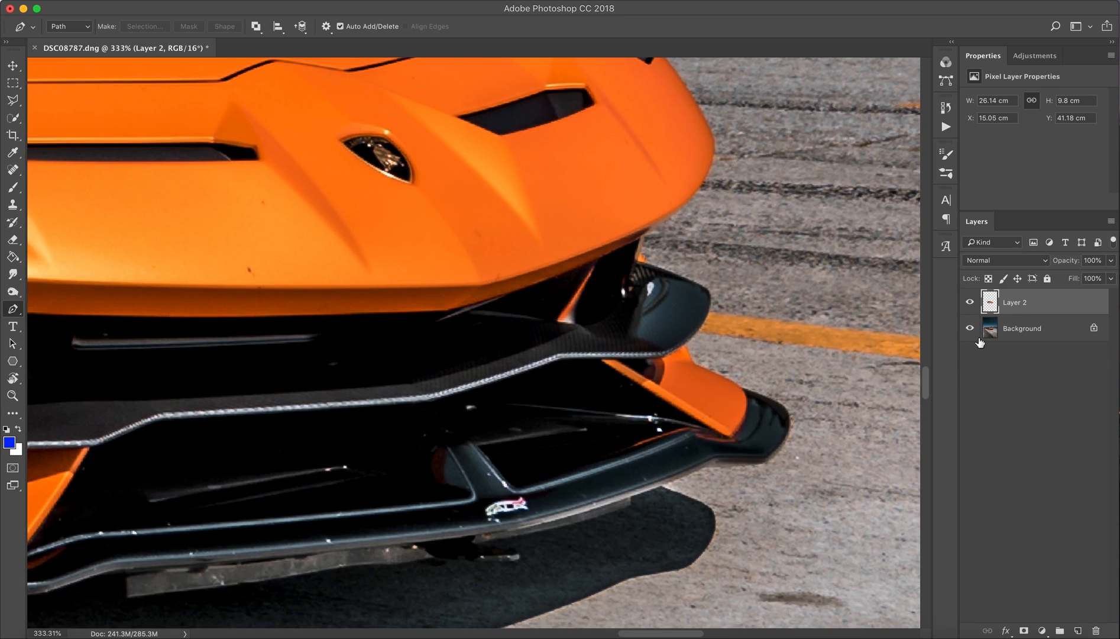
Step: Hide the Background layer, then pen-trace the headlight and windshield on Layer 2 to delete them from the body
left_click(969, 327)
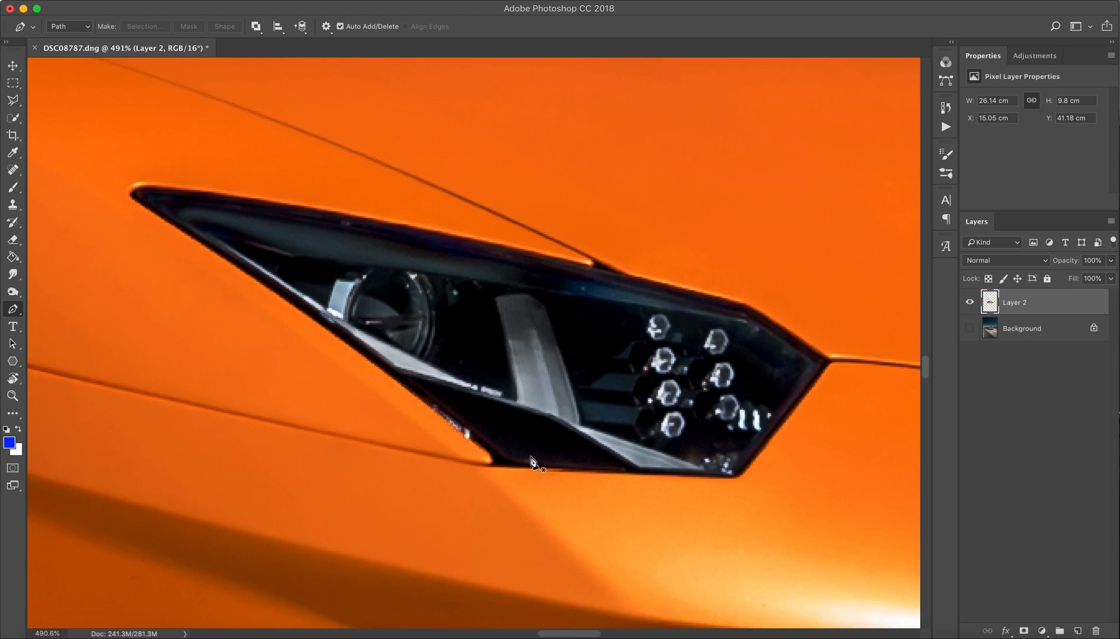
left_click(532, 462)
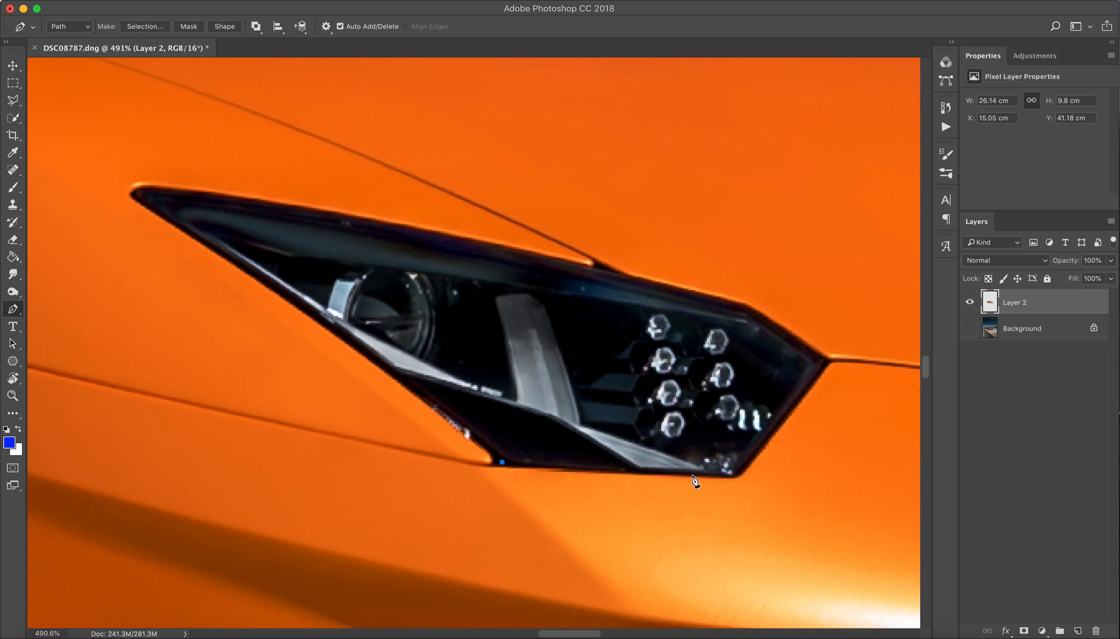
left_click(728, 473)
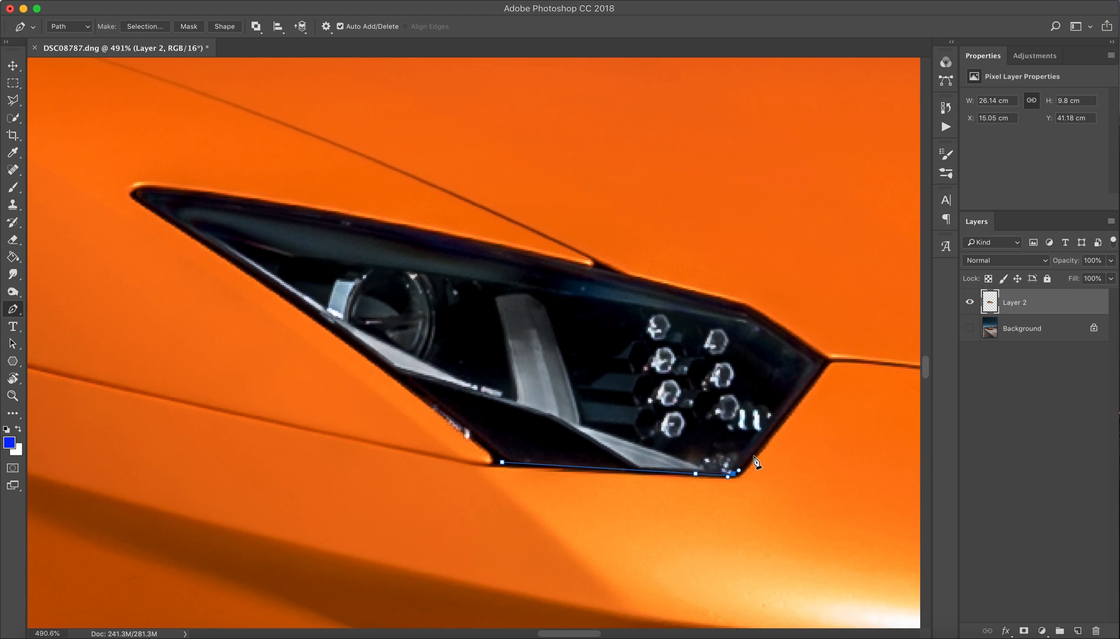
left_click(816, 365)
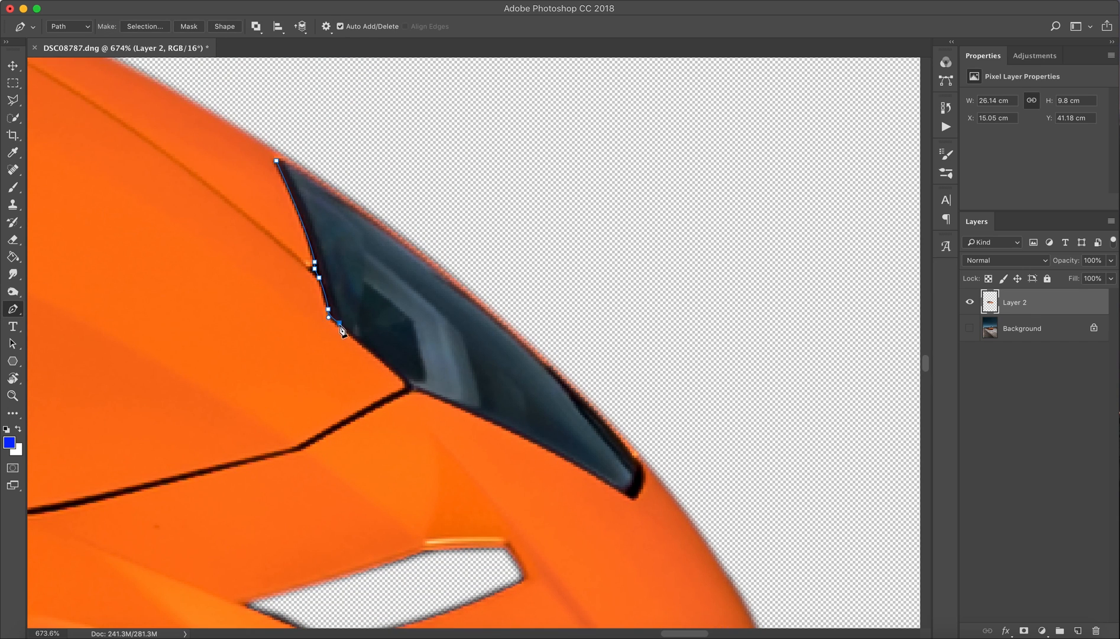
right_click(341, 329)
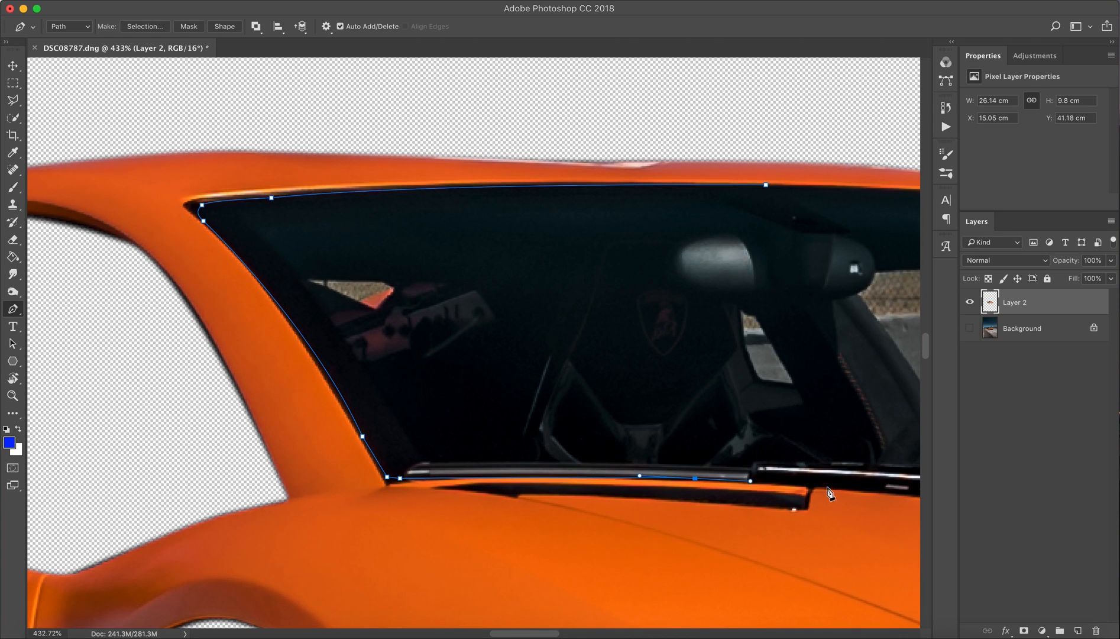
scroll("down", 3)
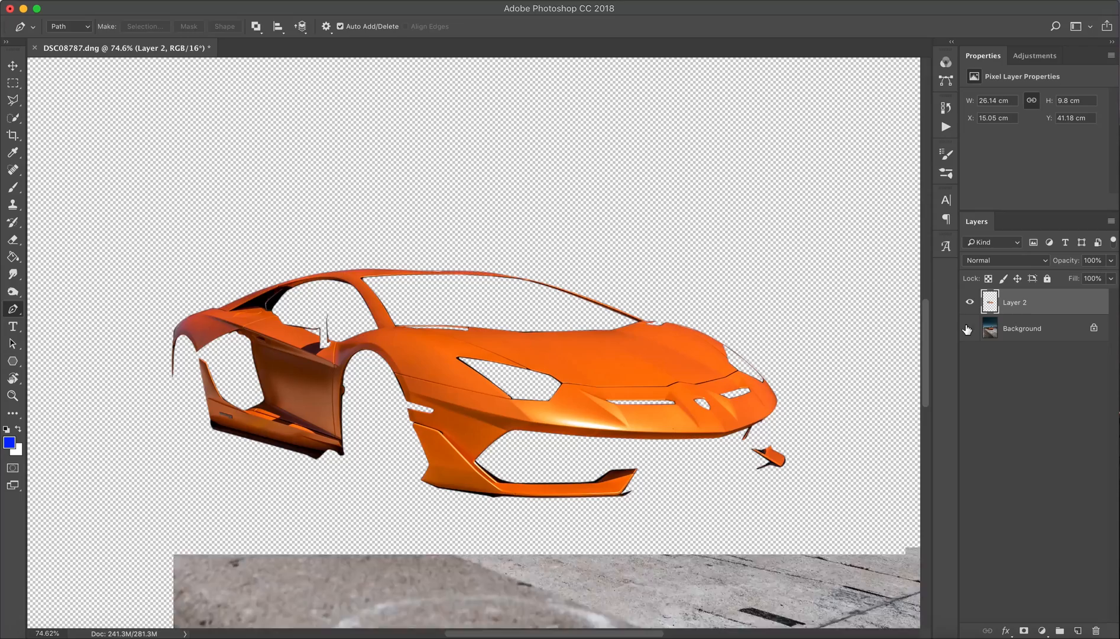
Step: Toggle the Background layer's visibility to check the cutout, then bring up the new adjustment layer list
left_click(970, 328)
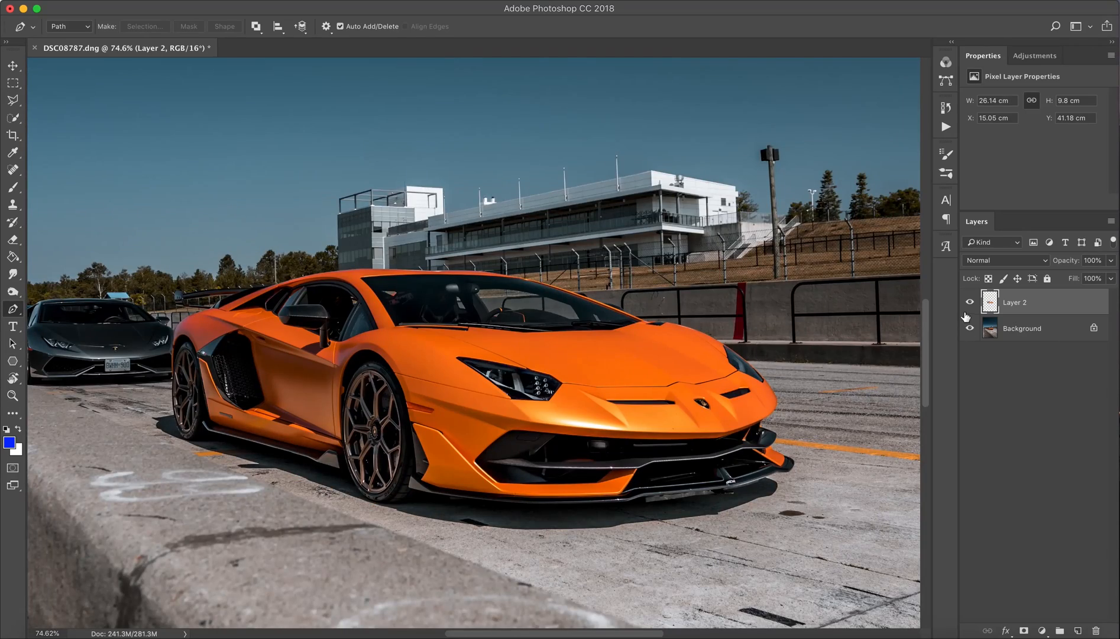
left_click(970, 327)
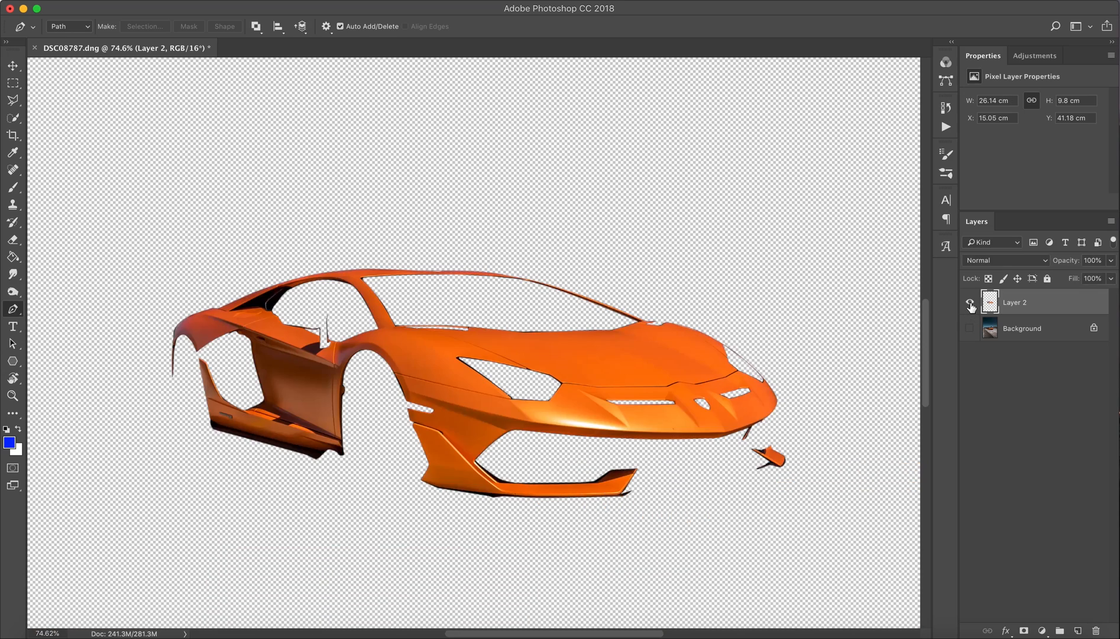
left_click(970, 301)
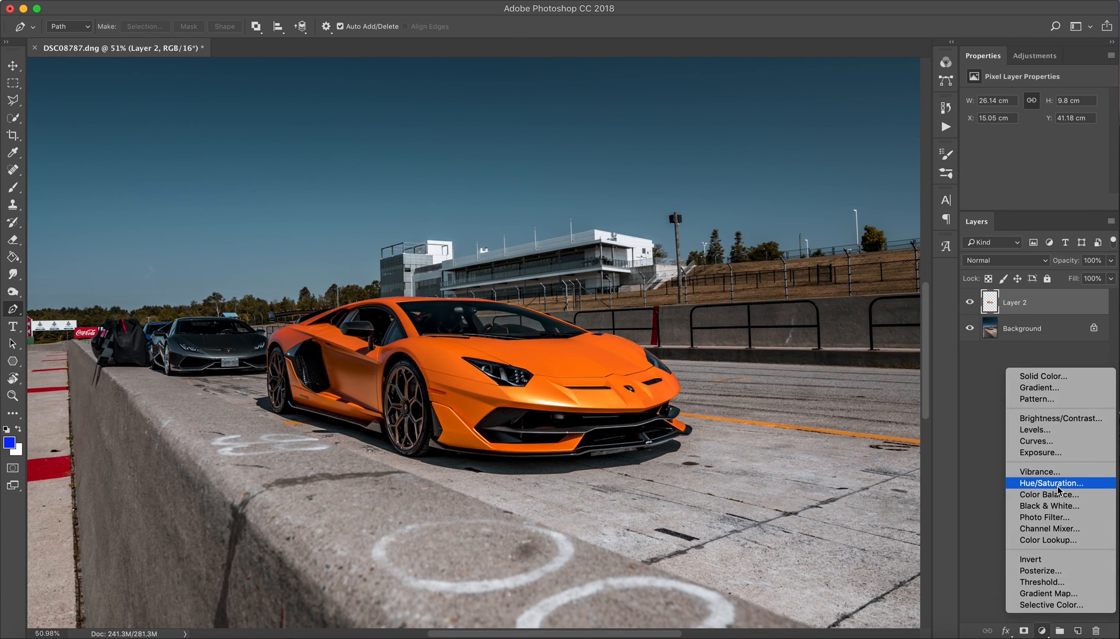
Step: Add a clipped Hue/Saturation layer and sweep the Hue slider from red through yellow and green to blue
left_click(1049, 482)
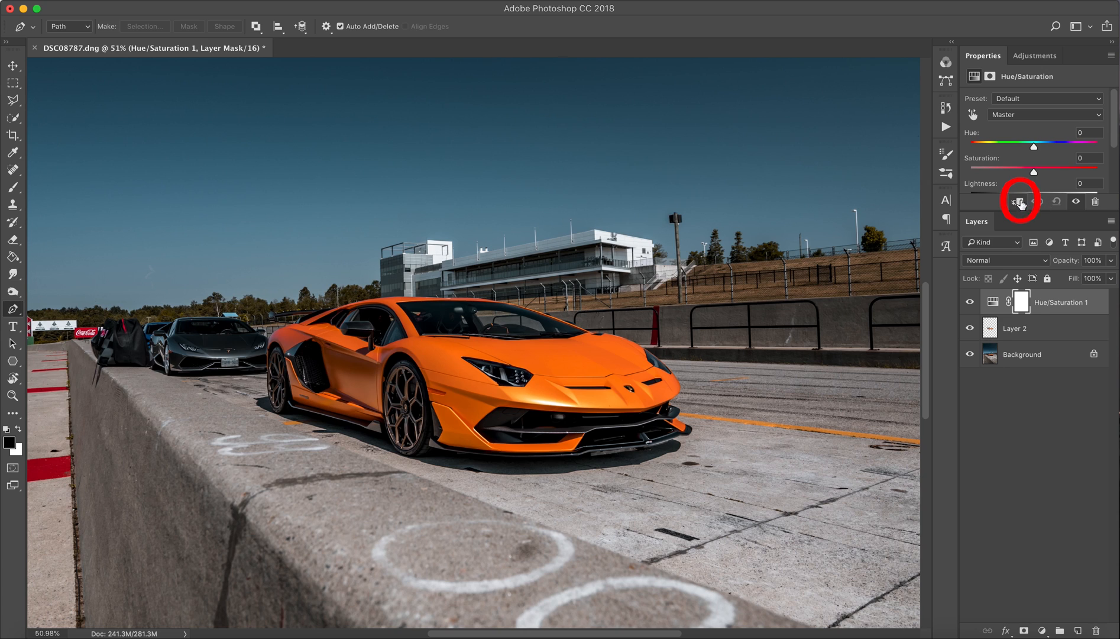
left_click_drag(1032, 147, 1036, 147)
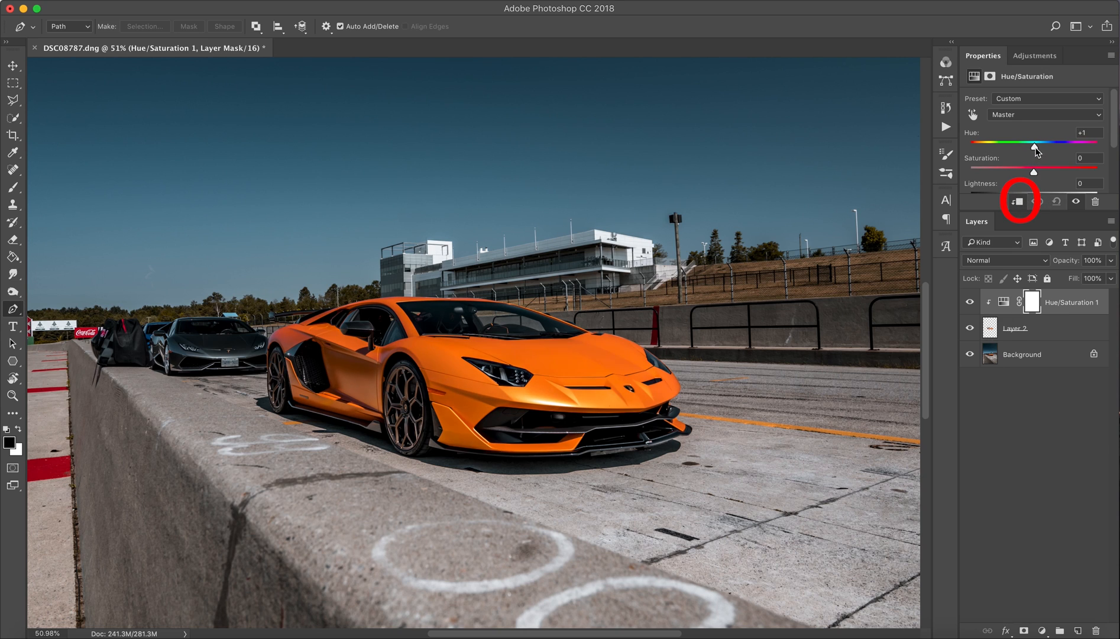
left_click_drag(1035, 147, 1026, 147)
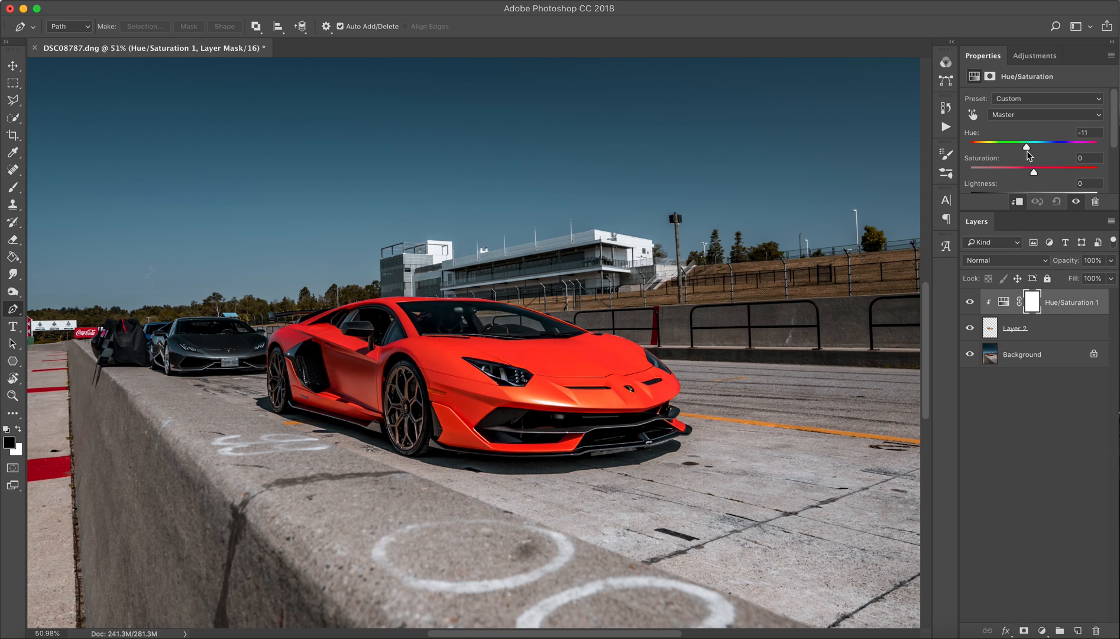
left_click_drag(1026, 146, 1041, 146)
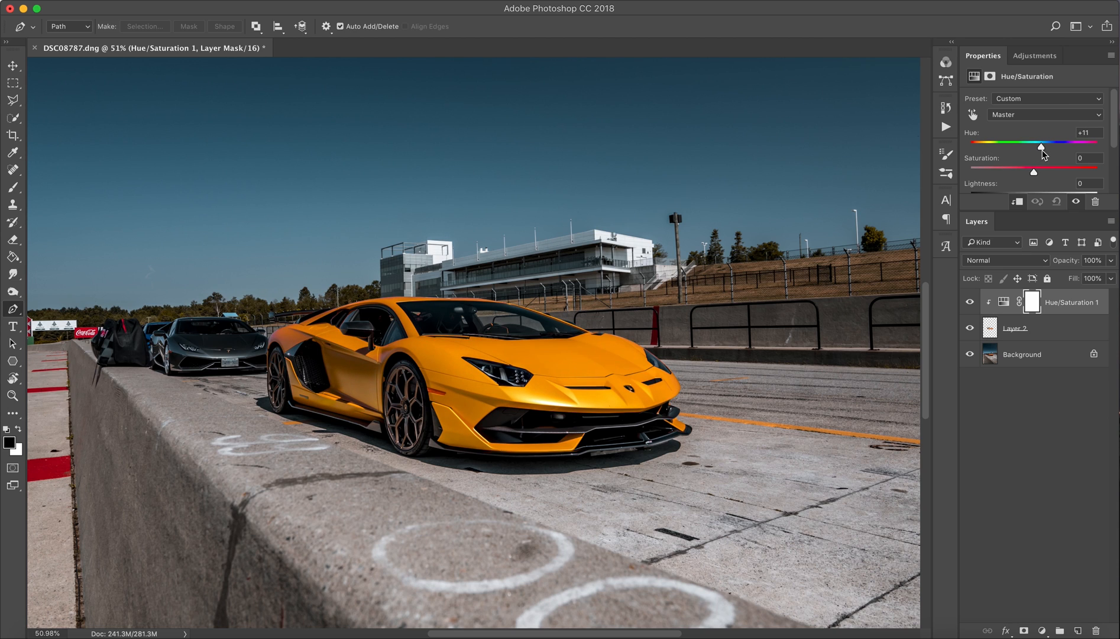
left_click_drag(1041, 147, 1049, 146)
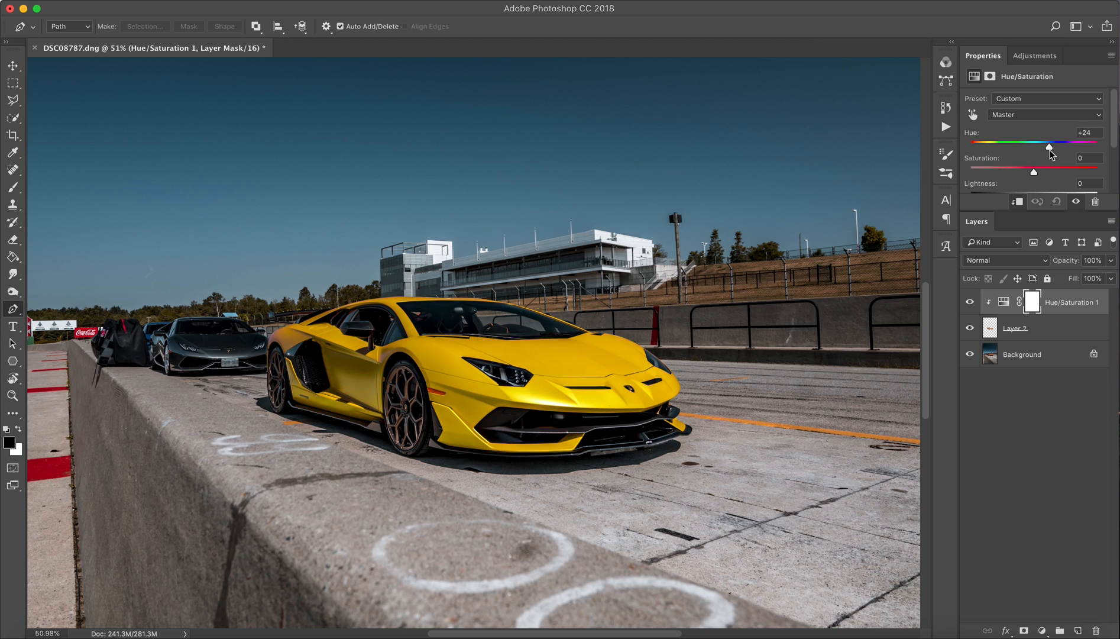
left_click_drag(1047, 146, 1058, 146)
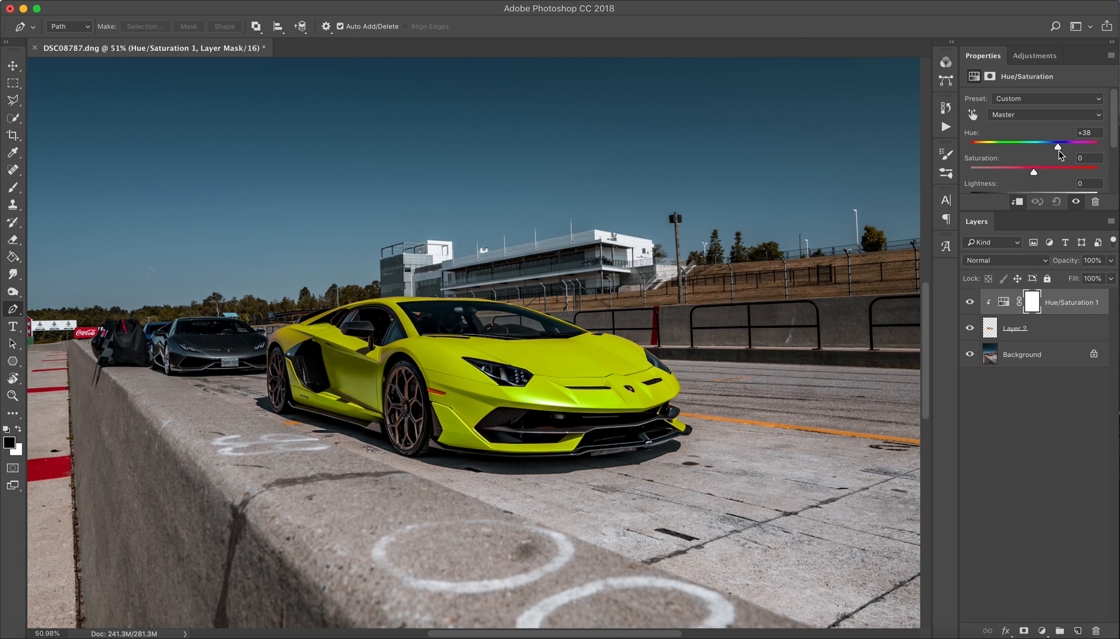
left_click_drag(1057, 146, 1067, 147)
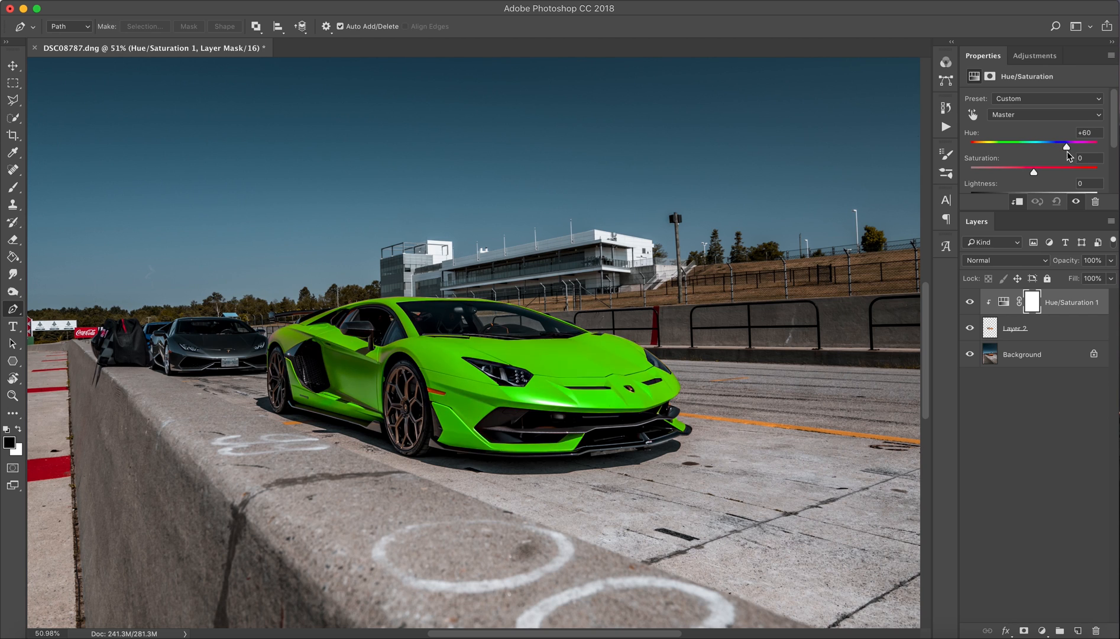
left_click_drag(1066, 147, 1078, 147)
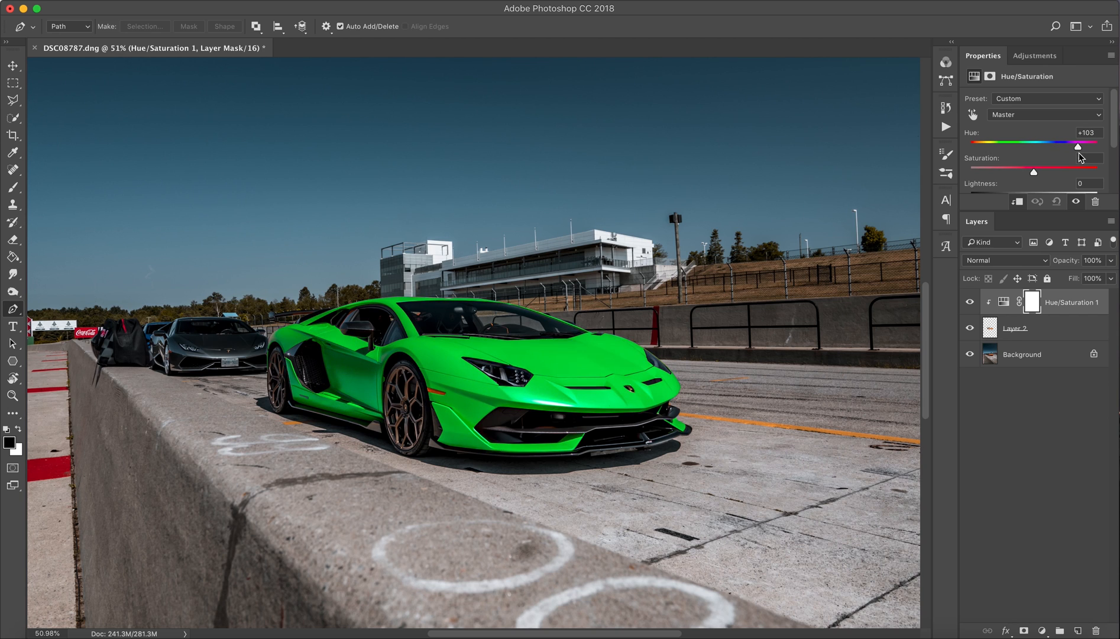
left_click_drag(1079, 142, 1086, 142)
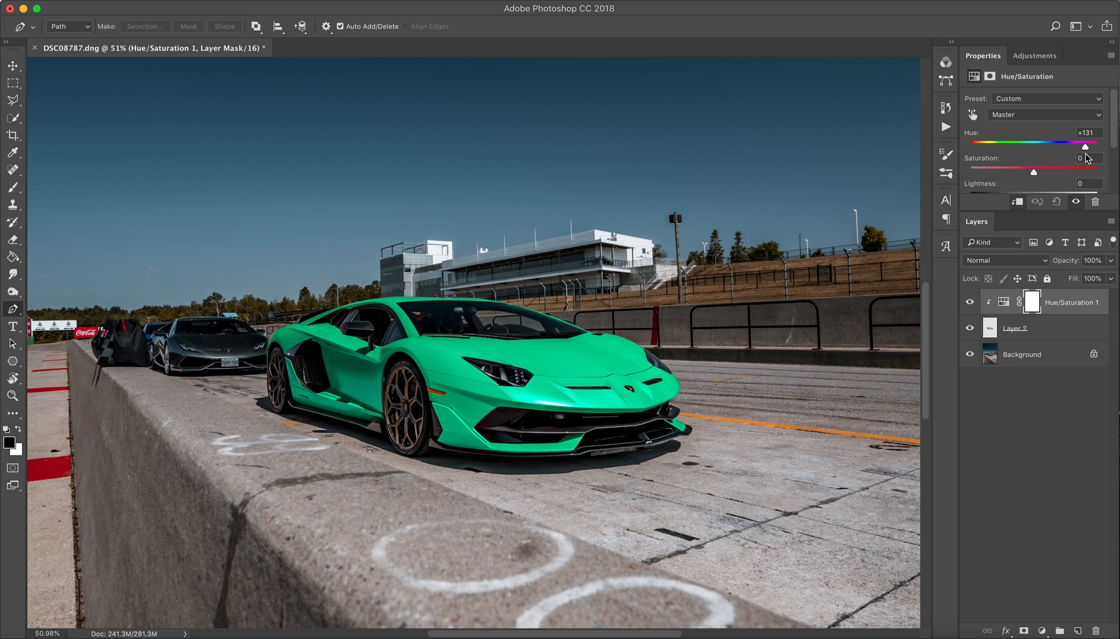
left_click_drag(1085, 146, 1098, 147)
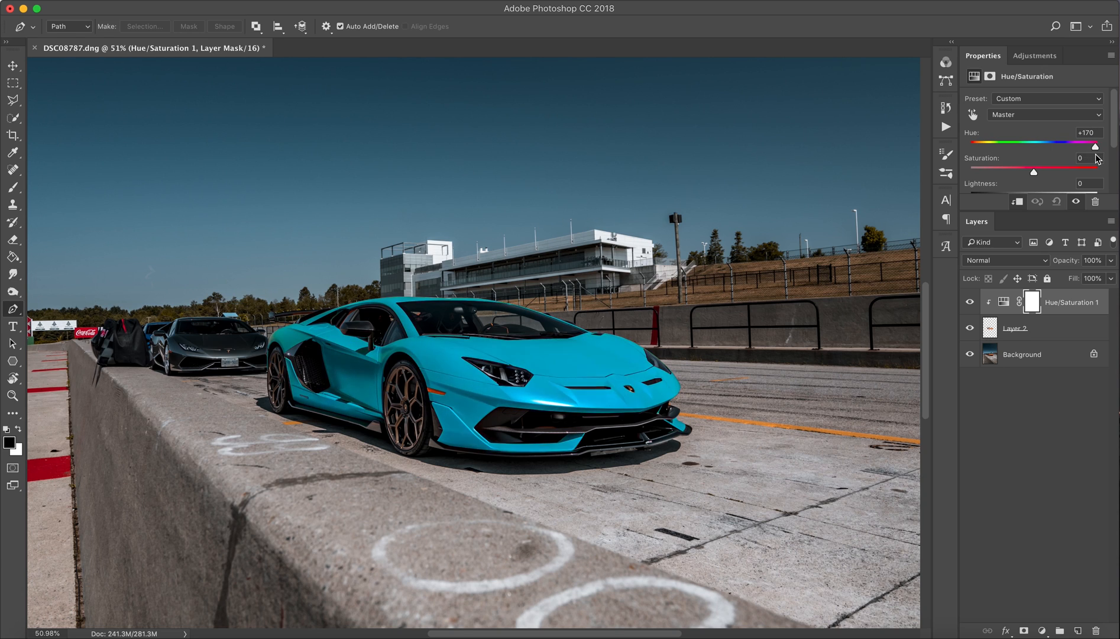
left_click_drag(1095, 146, 1097, 146)
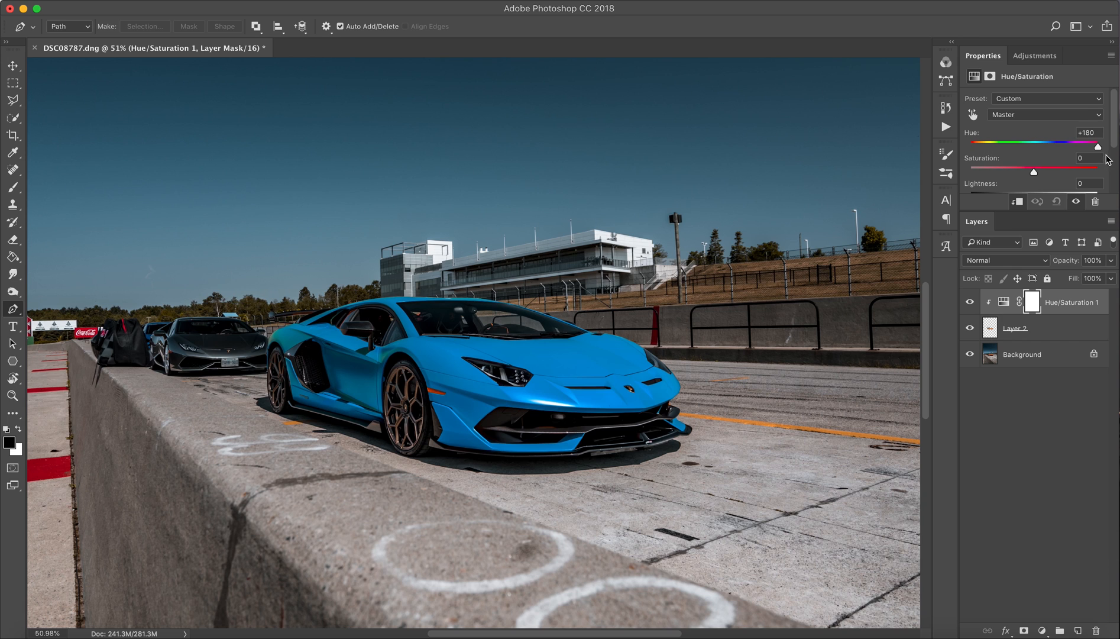
Step: Try orange and purple hues, then settle the car body on teal around Hue +134
left_click_drag(1097, 146, 1019, 146)
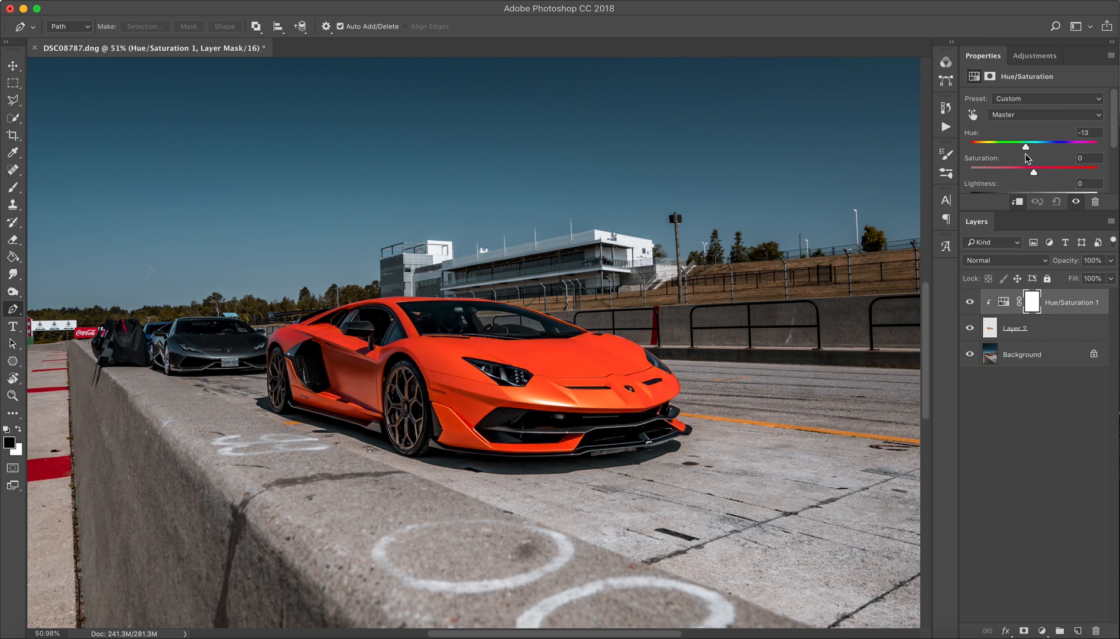
left_click_drag(1018, 147, 981, 147)
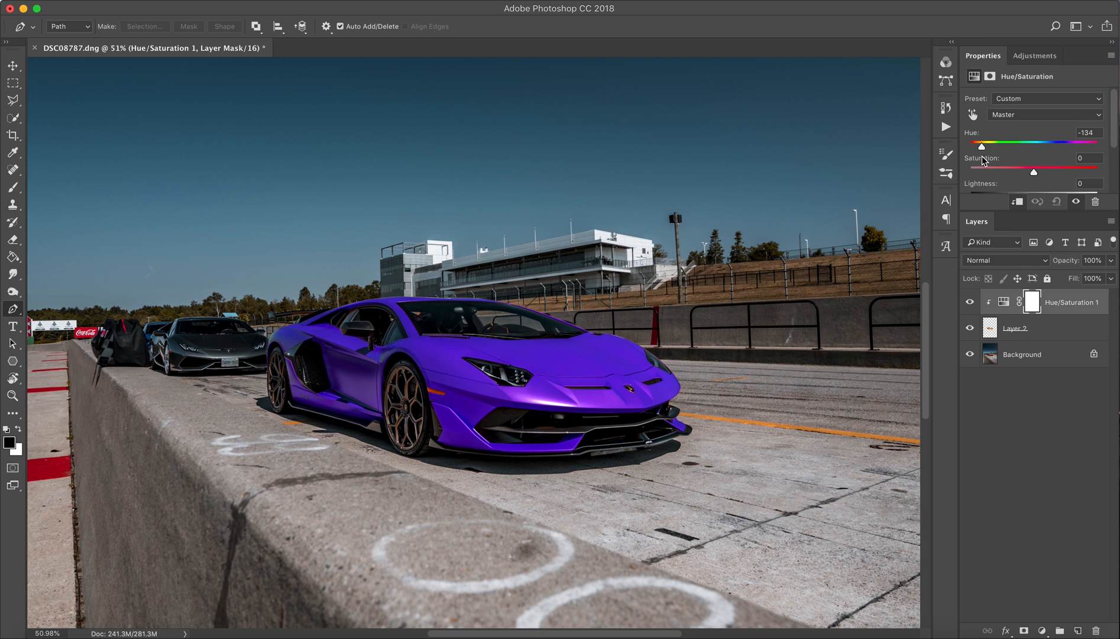
left_click_drag(982, 147, 970, 146)
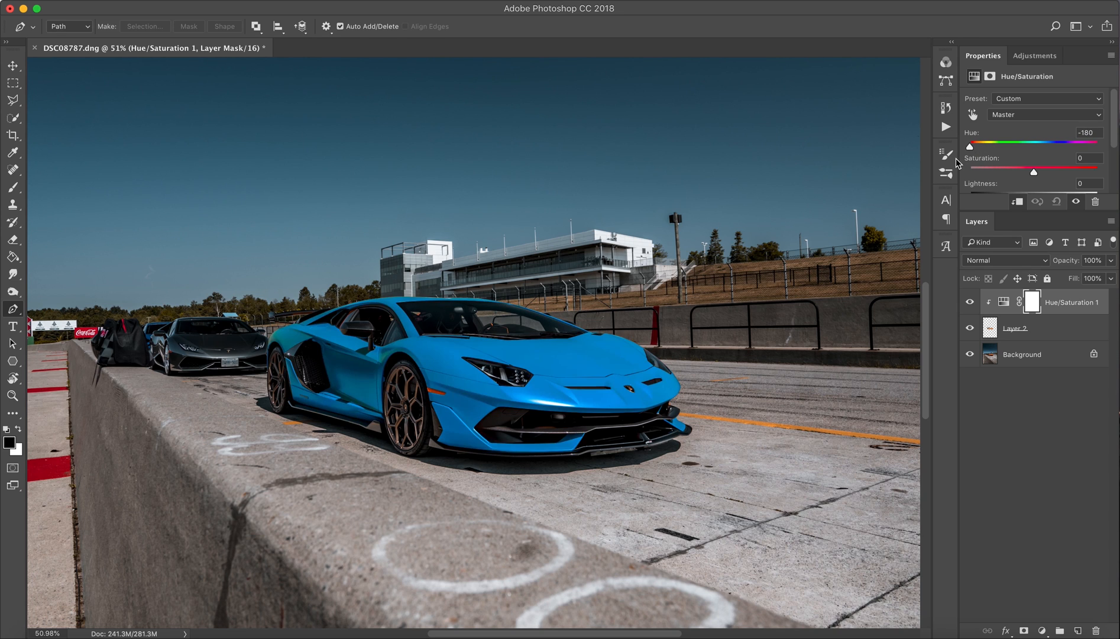
left_click_drag(971, 142, 1075, 142)
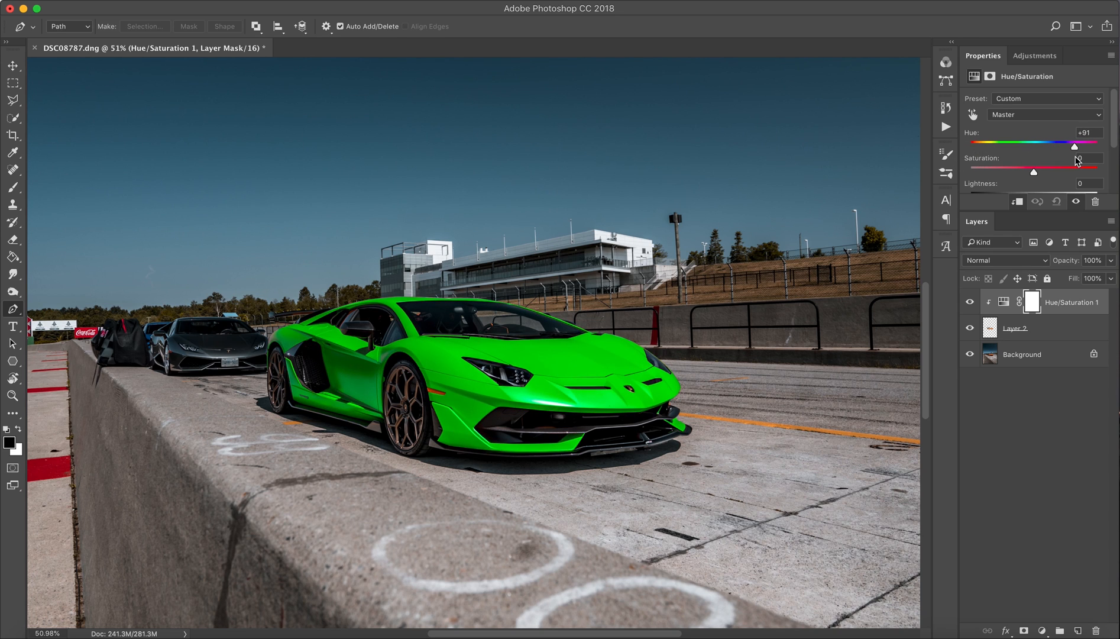
left_click_drag(1073, 142, 1082, 142)
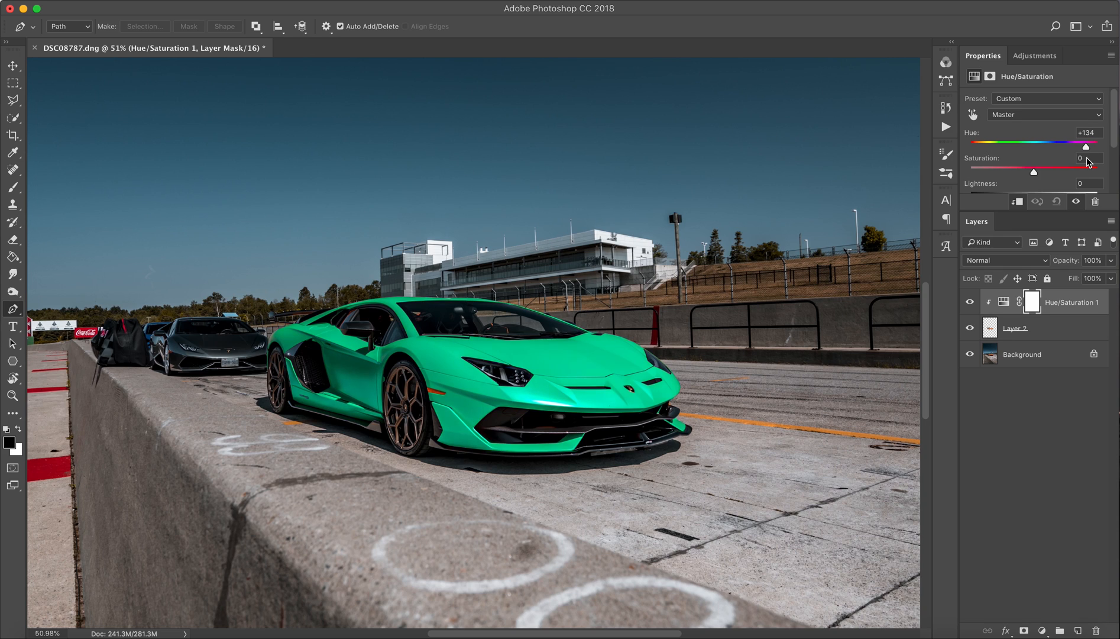
left_click_drag(1083, 142, 1088, 142)
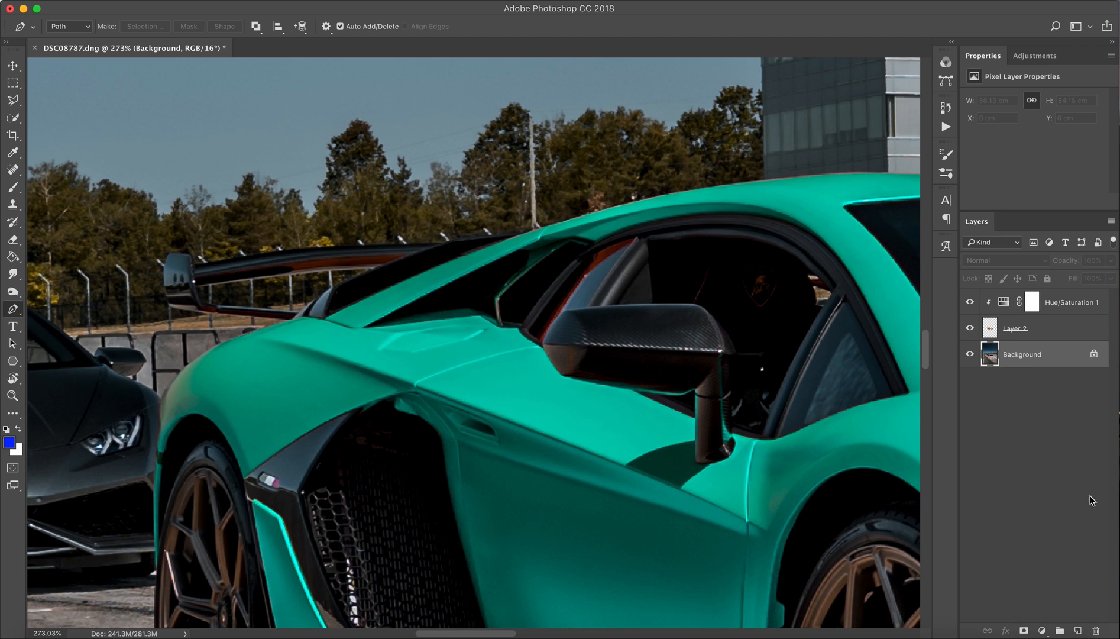
Step: Duplicate the Background and add a Hue/Saturation layer above it with Hue shifted to about +150
key("cmd+j")
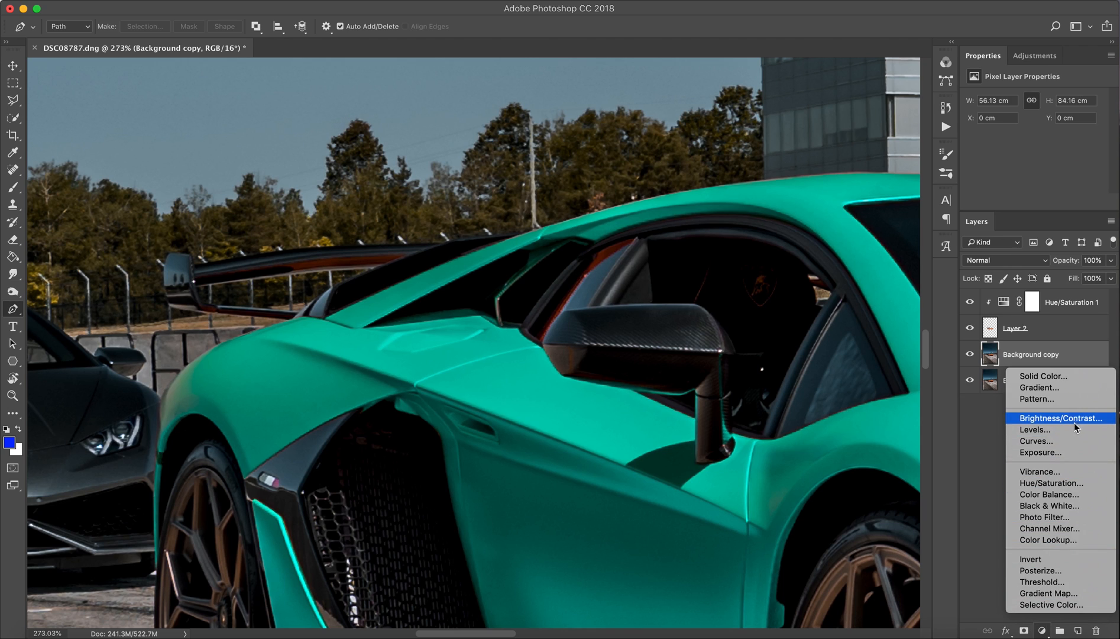
mouse_move(1063, 483)
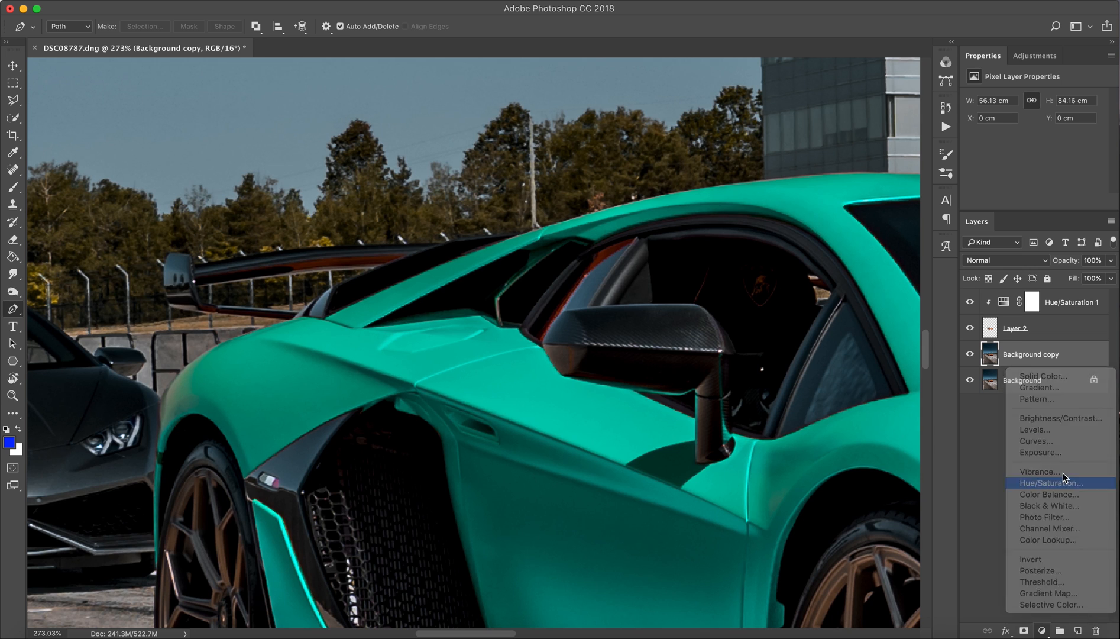
left_click(1050, 482)
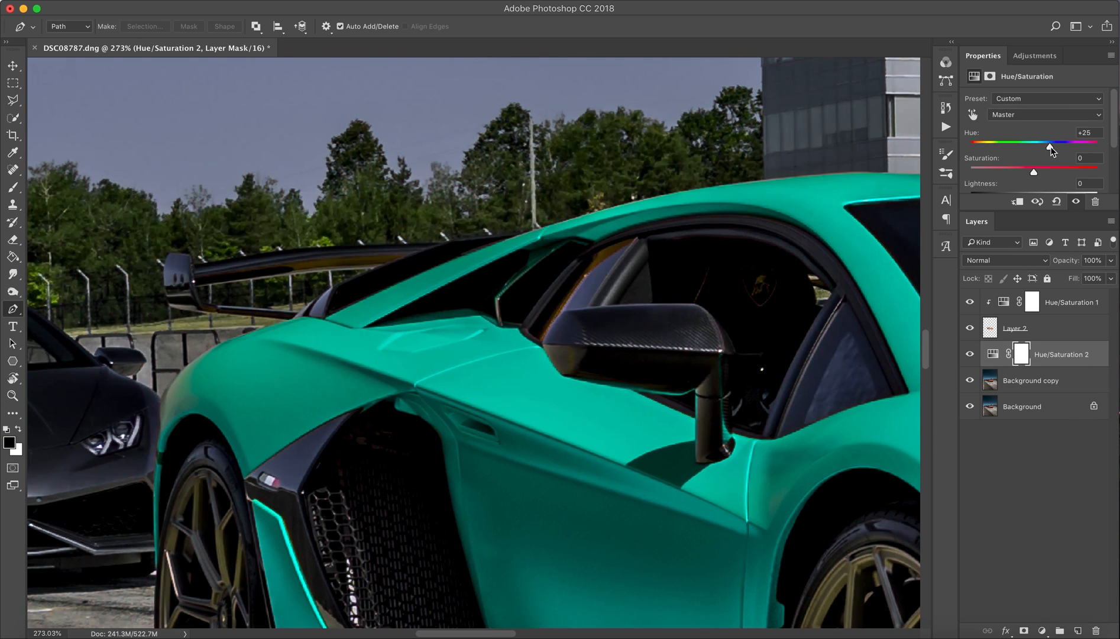
left_click_drag(1050, 142, 1079, 142)
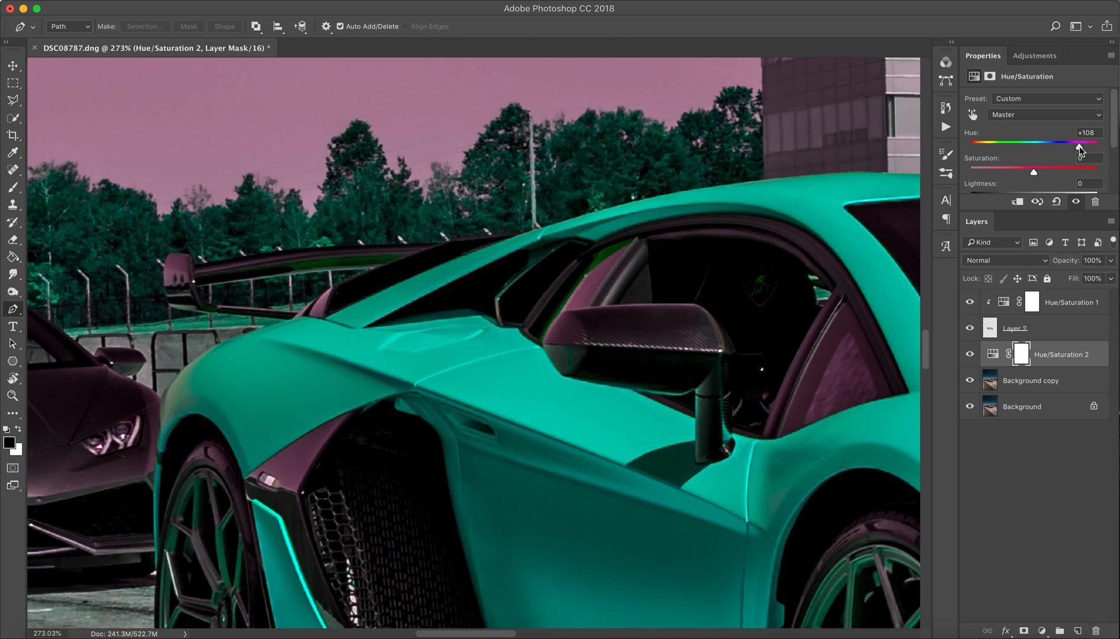
left_click_drag(1080, 142, 1092, 142)
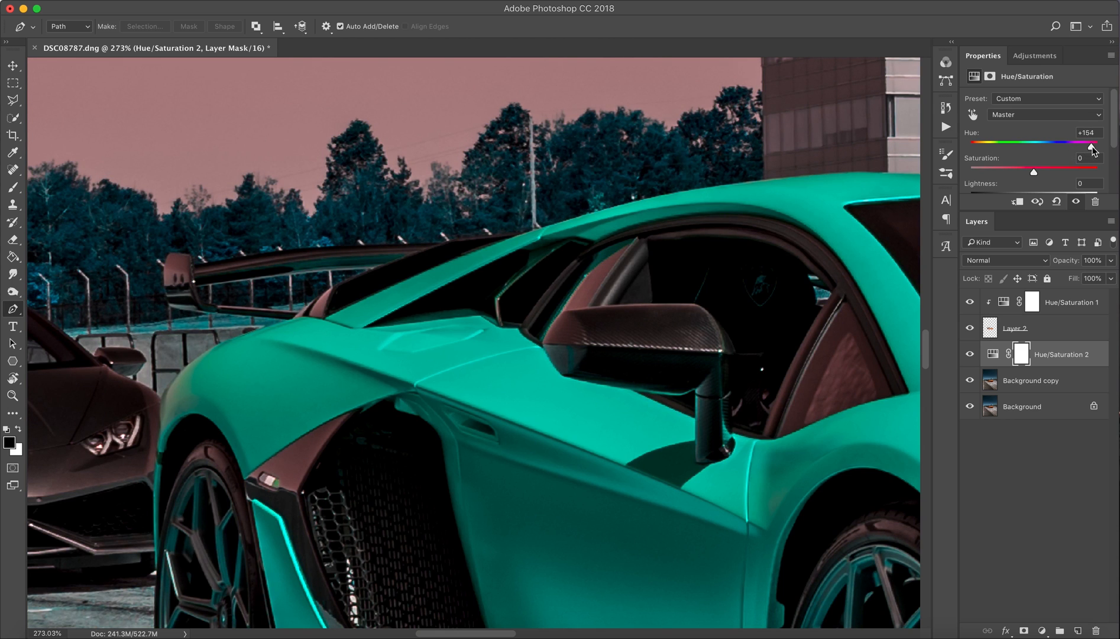
left_click_drag(1092, 146, 1089, 146)
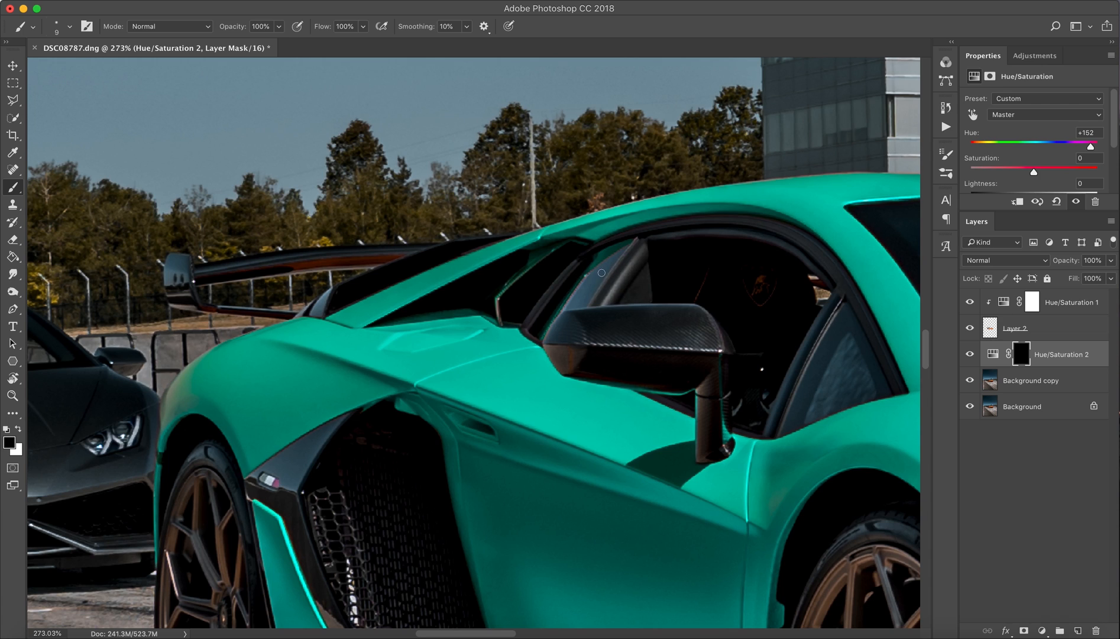
mouse_move(217, 276)
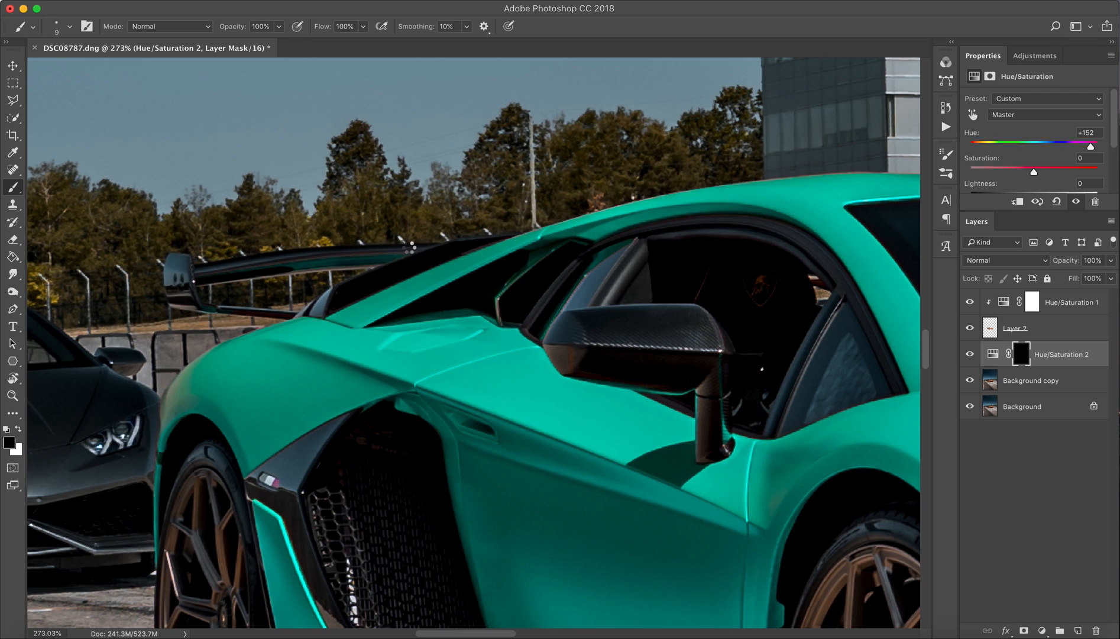
Step: Zoom out with Cmd+- to view the whole recoloured car after masking the reflections
key("cmd+-")
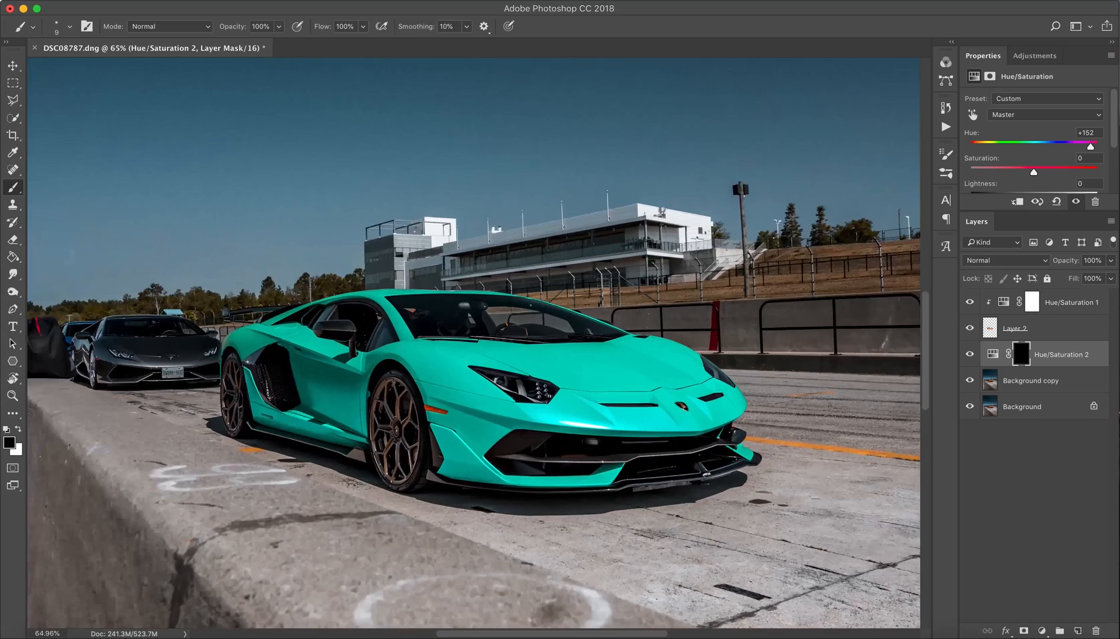
mouse_move(932, 342)
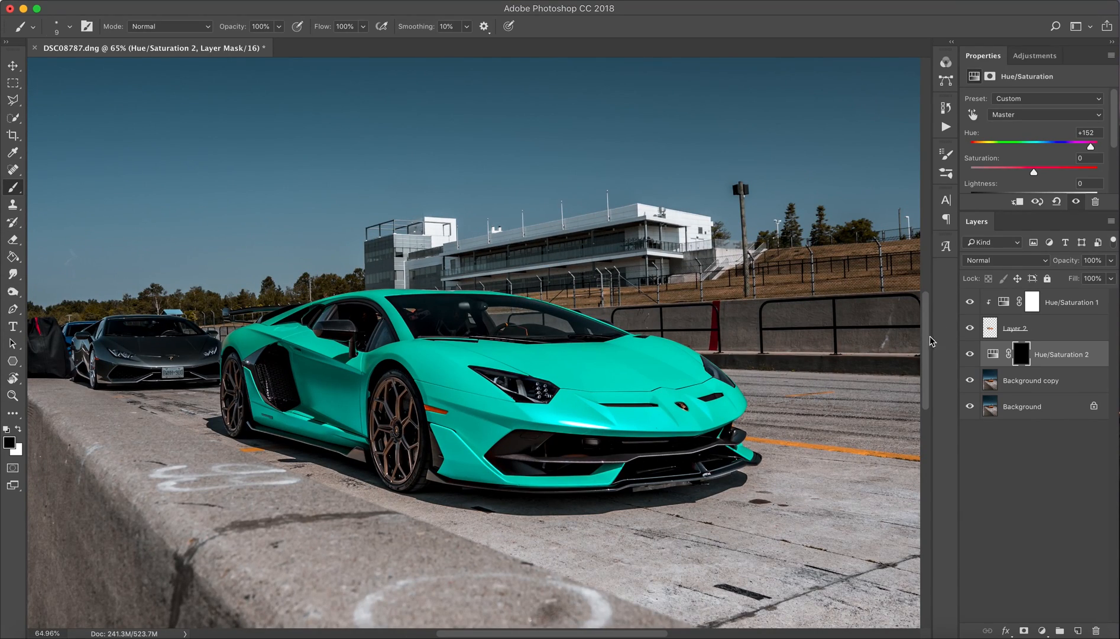